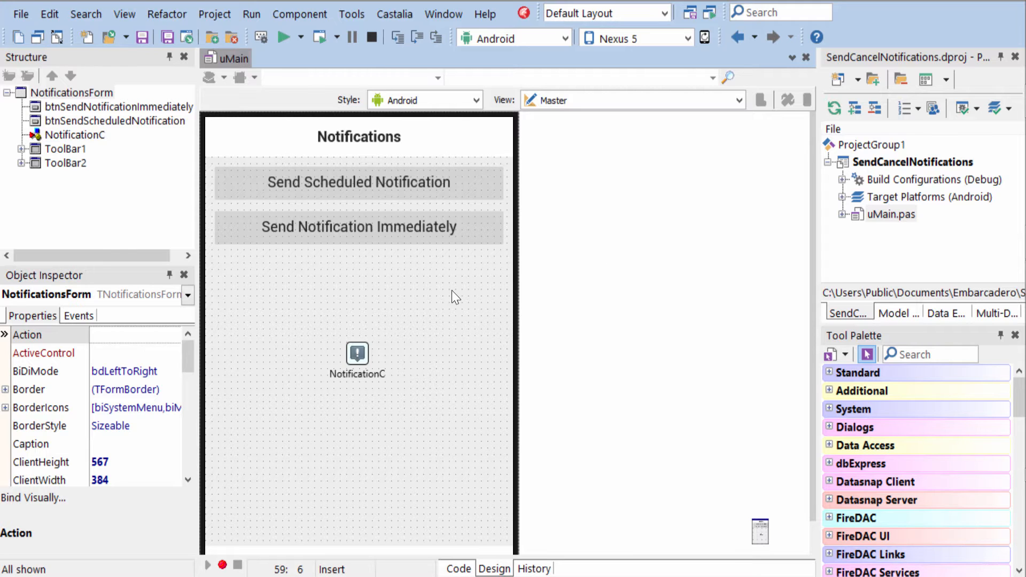
Step: Select the NotificationC component on the form to show its properties in the Object Inspector
click(357, 353)
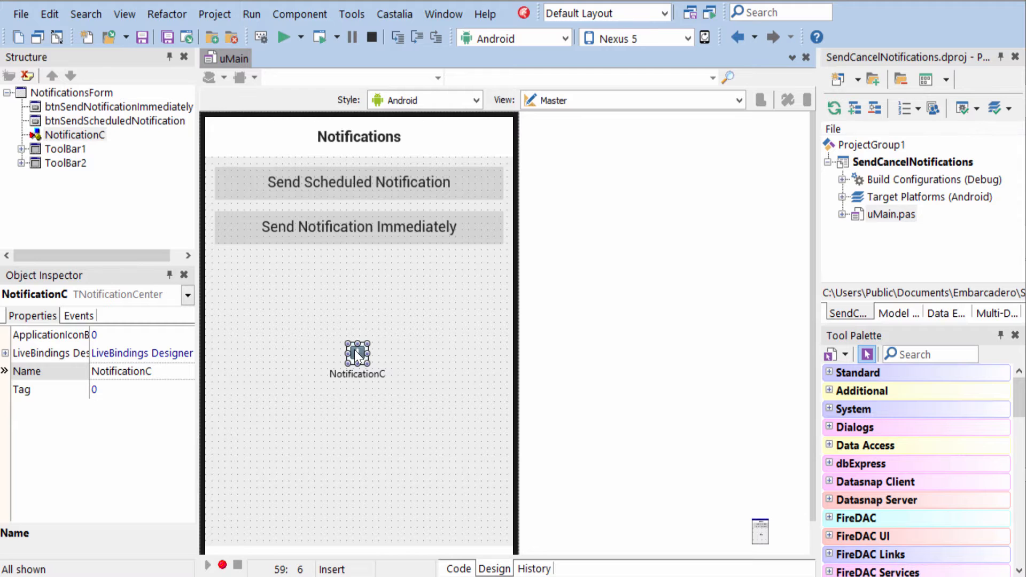
Step: Switch from the form designer to the uMain.pas source code
click(458, 568)
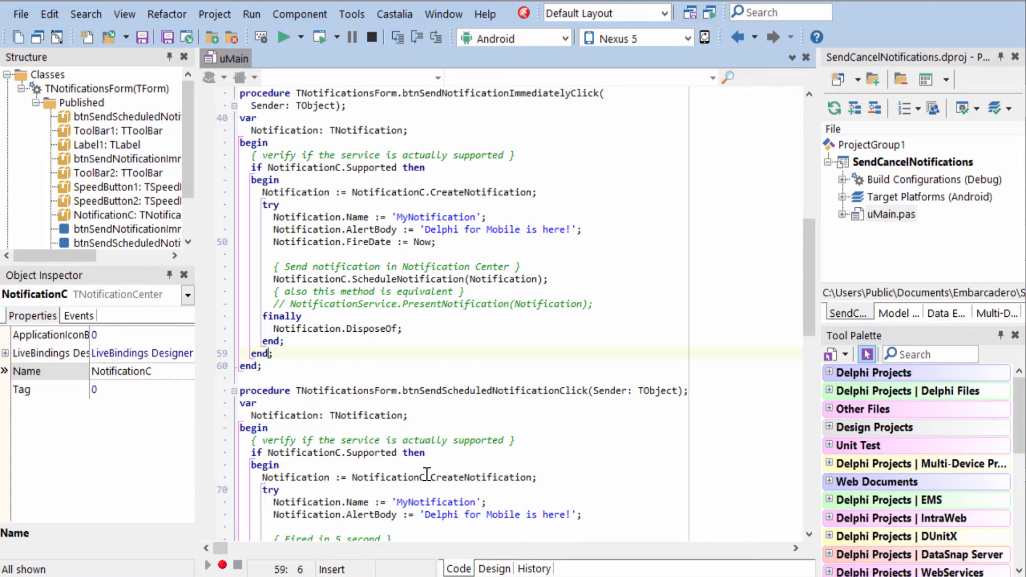
mouse_move(536, 142)
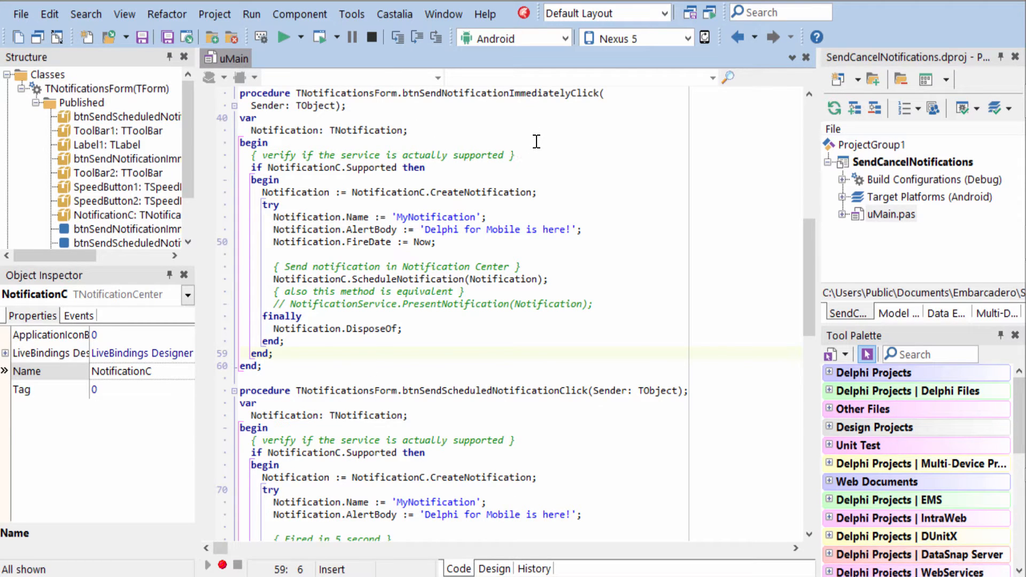
mouse_move(308, 168)
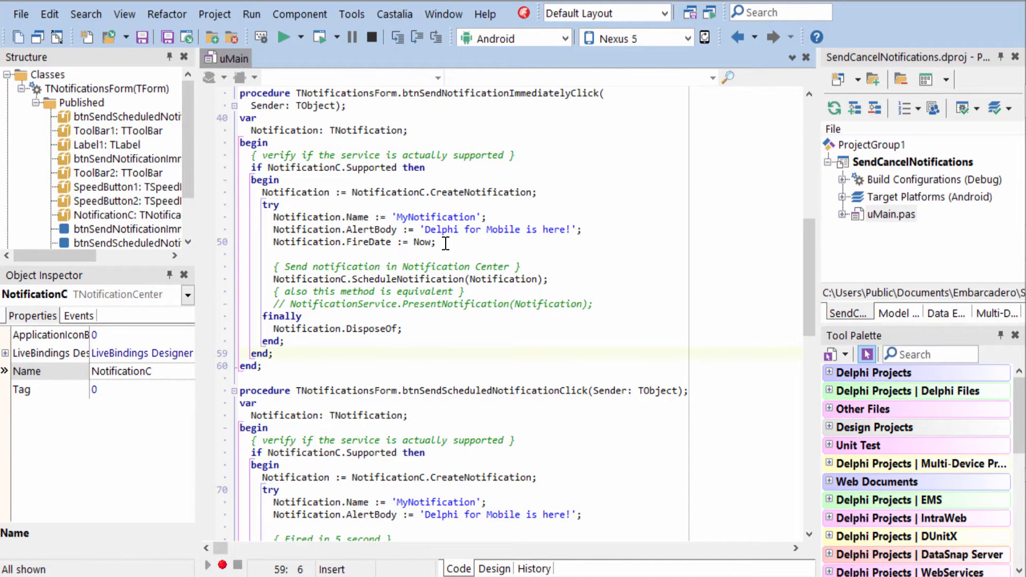
mouse_move(393, 272)
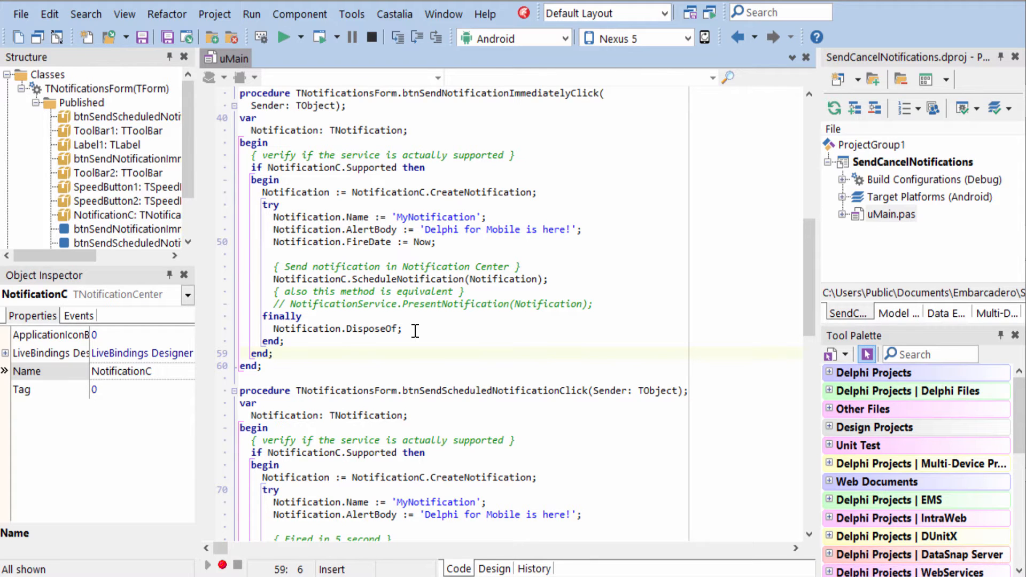
Step: Scroll down to the btnSendScheduledNotificationClick handler and the SpeedButton cancel handler
scroll(down, 3)
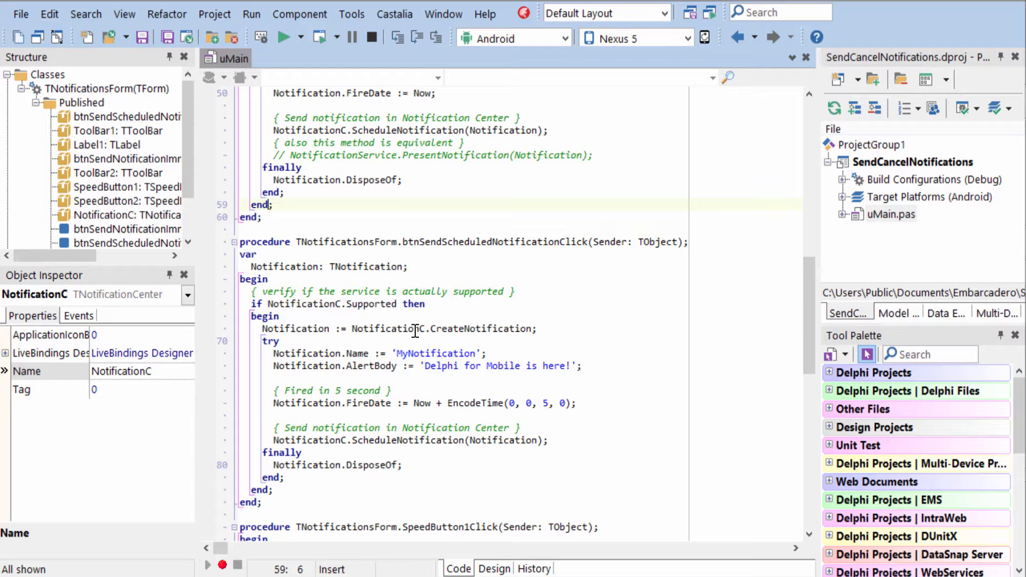
scroll(down, 3)
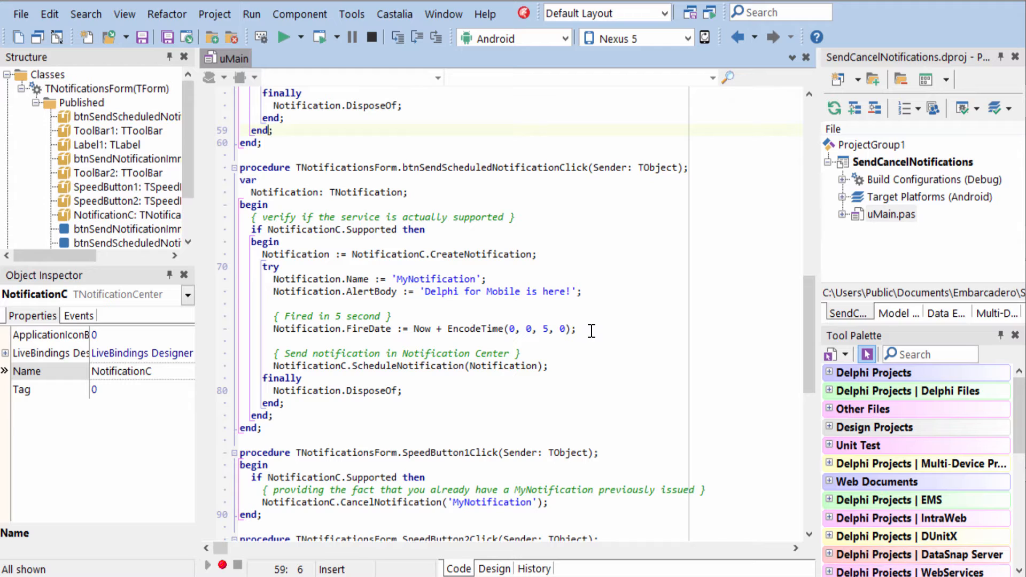
mouse_move(393, 365)
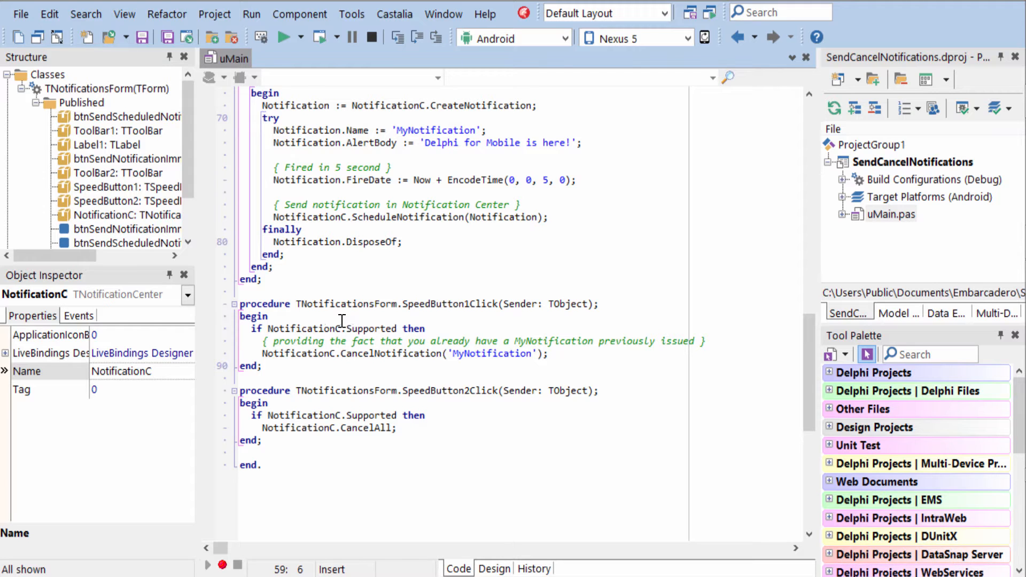
mouse_move(483, 330)
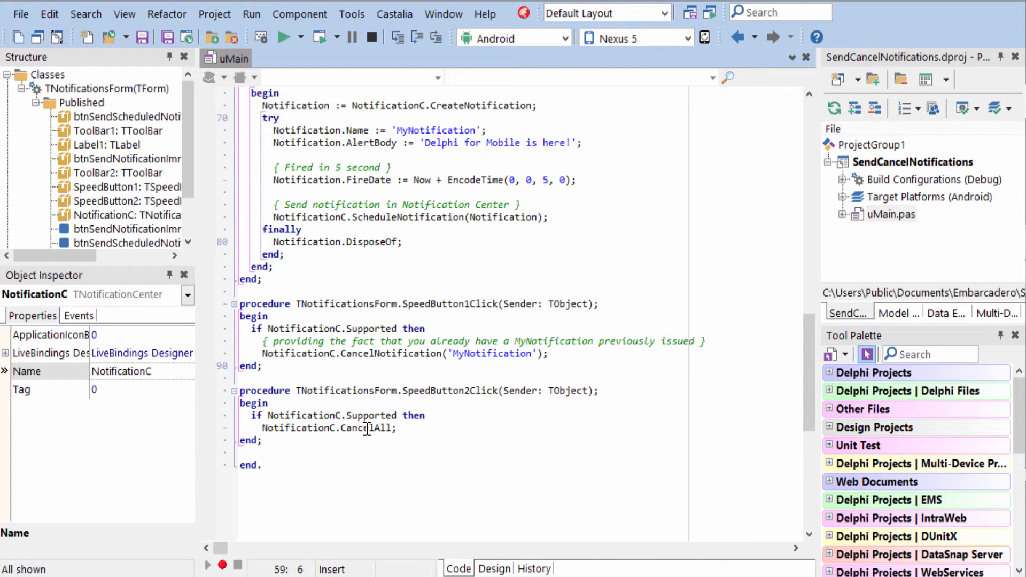
mouse_move(429, 429)
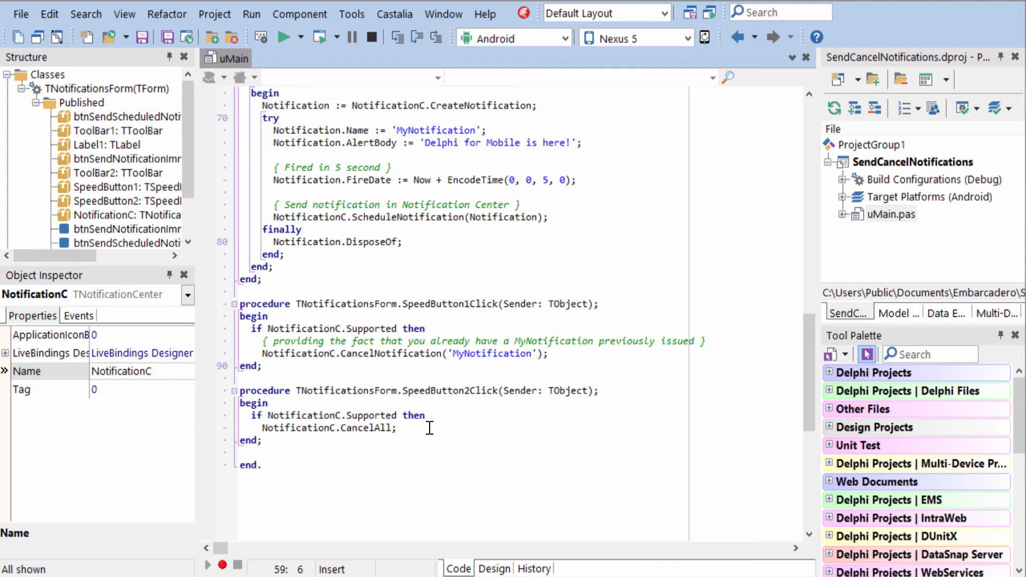
Step: Pull down the mirrored phone's notification shade showing 'Delphi for Mobile is here!'
click(285, 37)
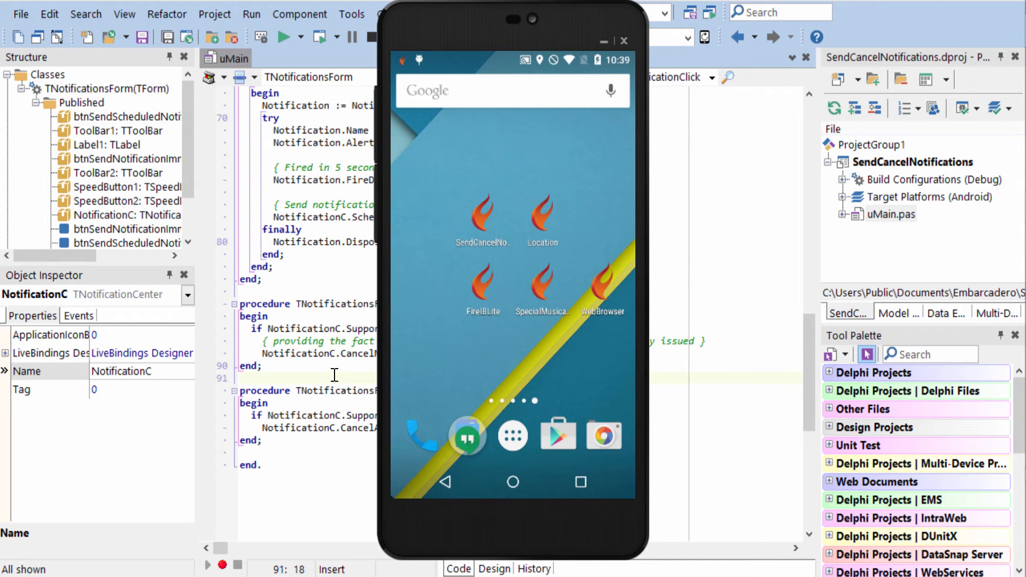
drag(513, 58, 513, 262)
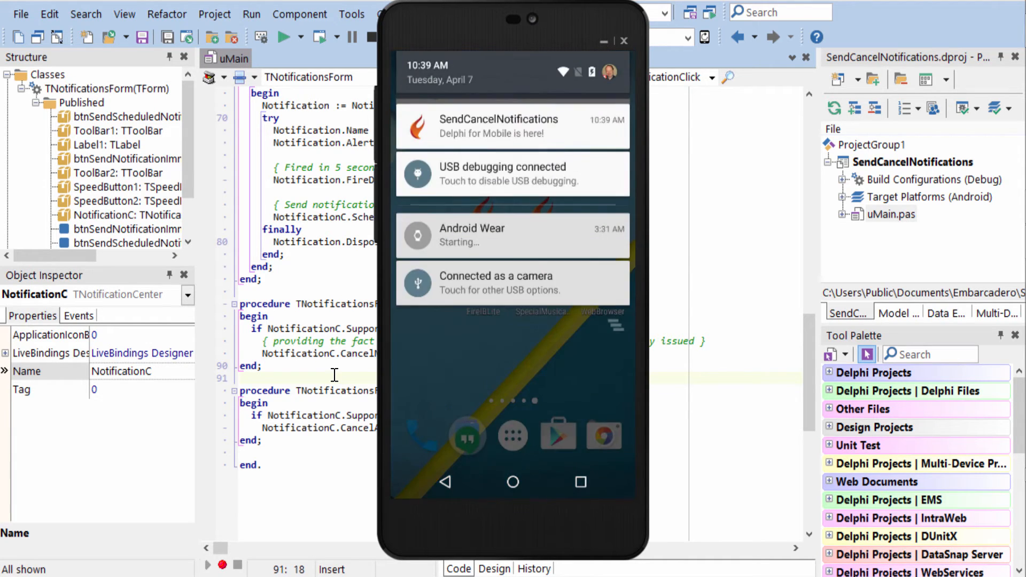